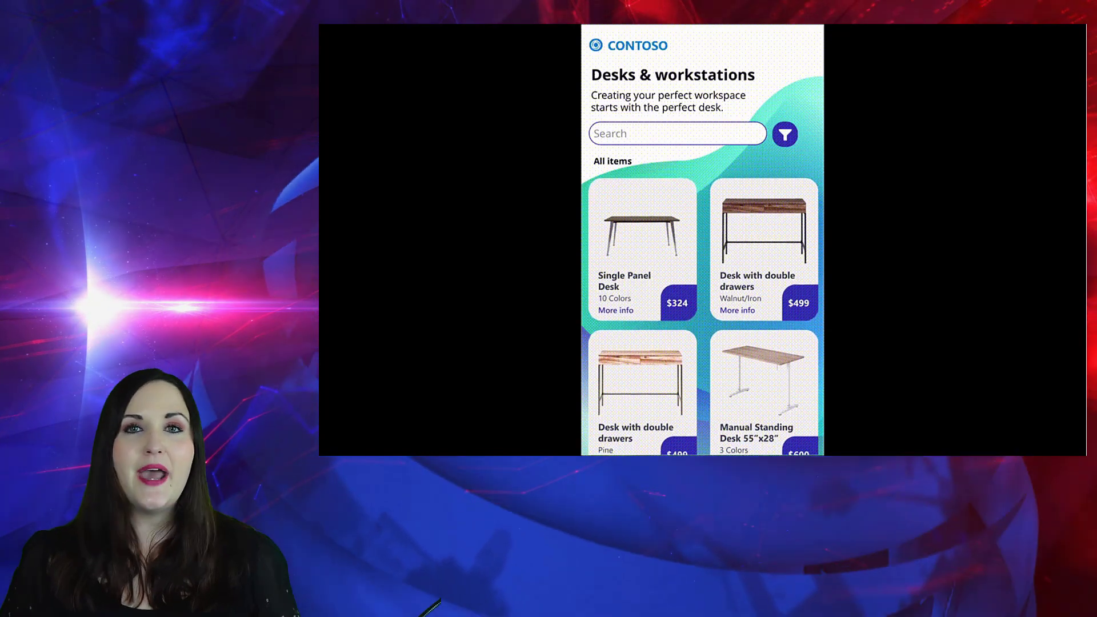
Measure the wall width with the measuring tool, submit it, and view the desks that fit
left_click(784, 135)
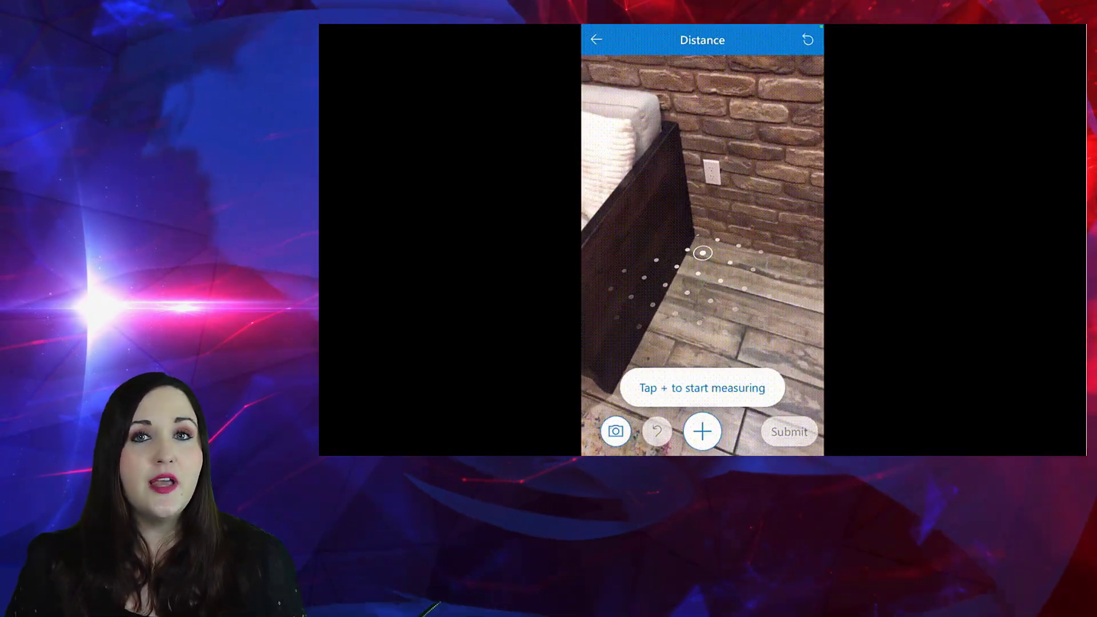
left_click(702, 433)
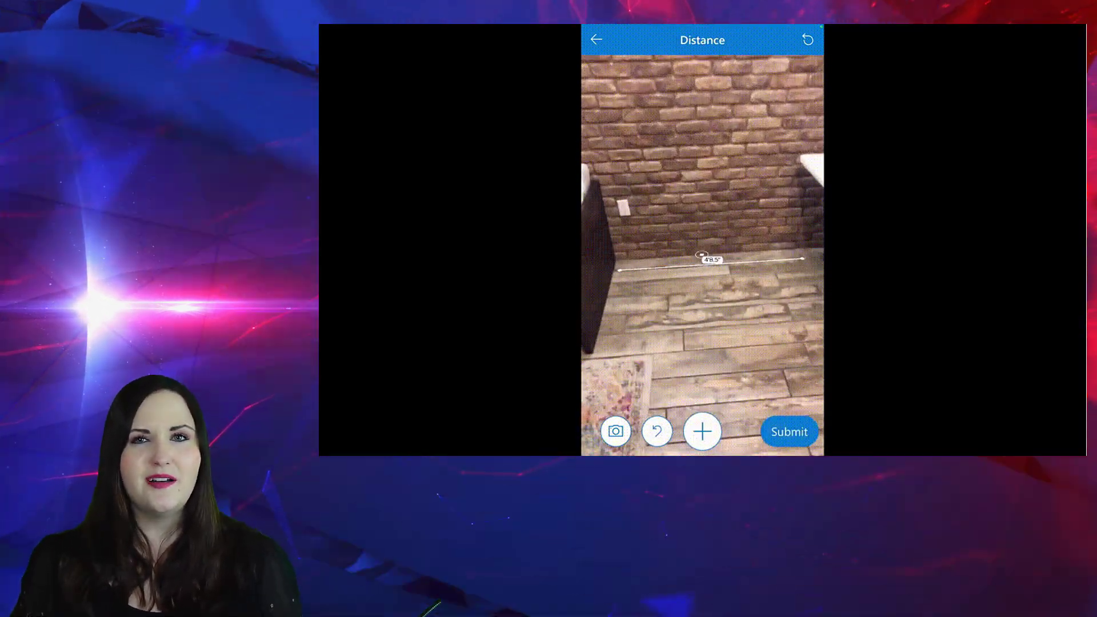
left_click(790, 431)
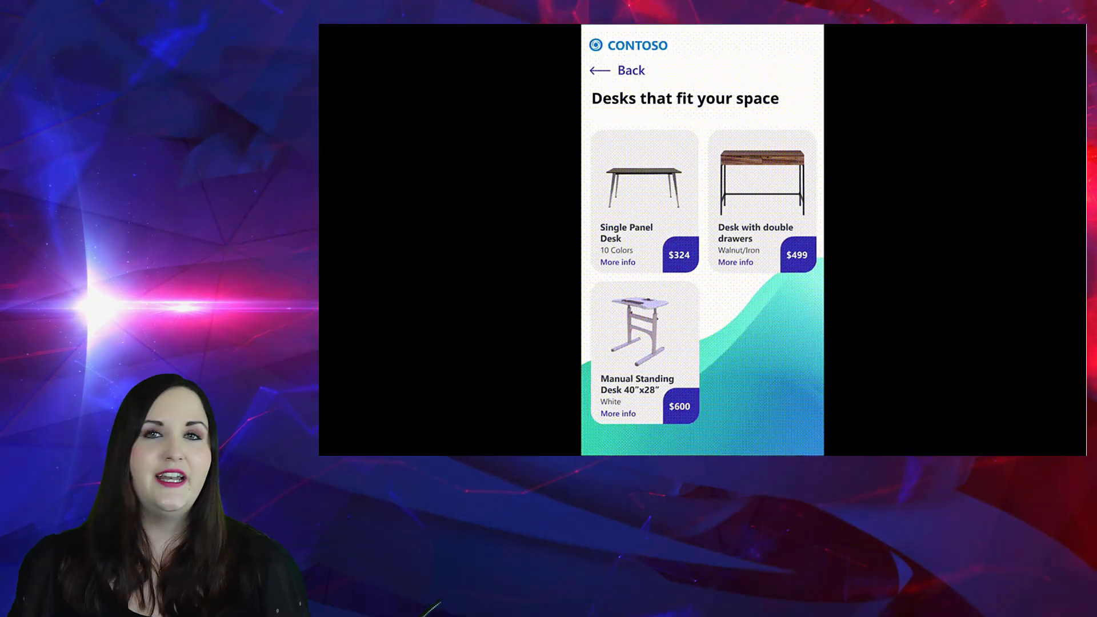
left_click(638, 336)
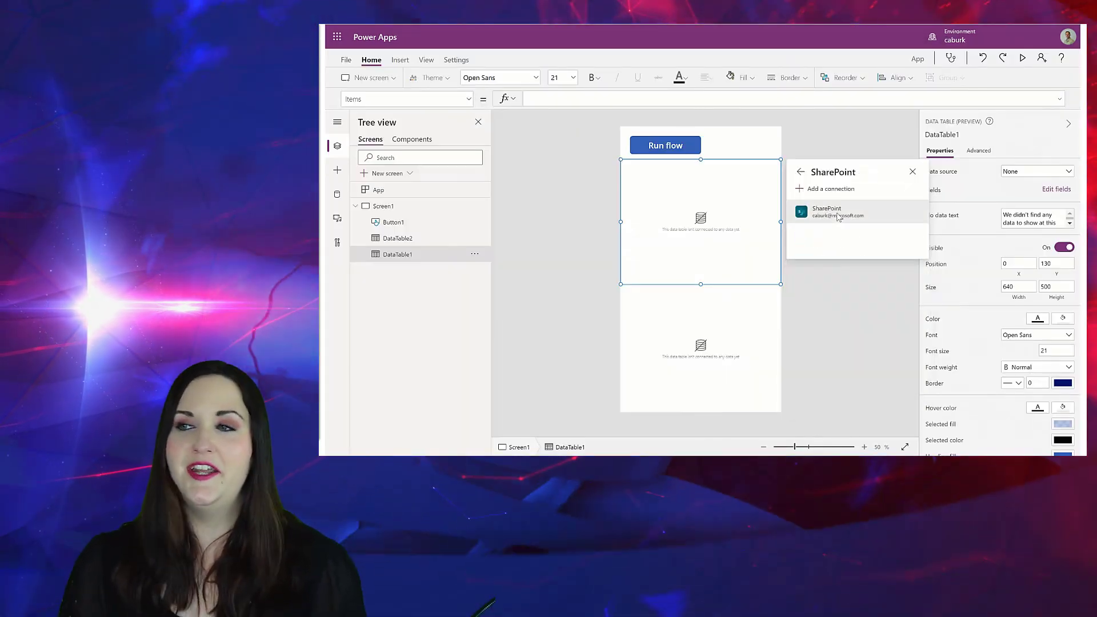
Connect the Expenses and LineItems SharePoint lists using the existing connection
left_click(836, 212)
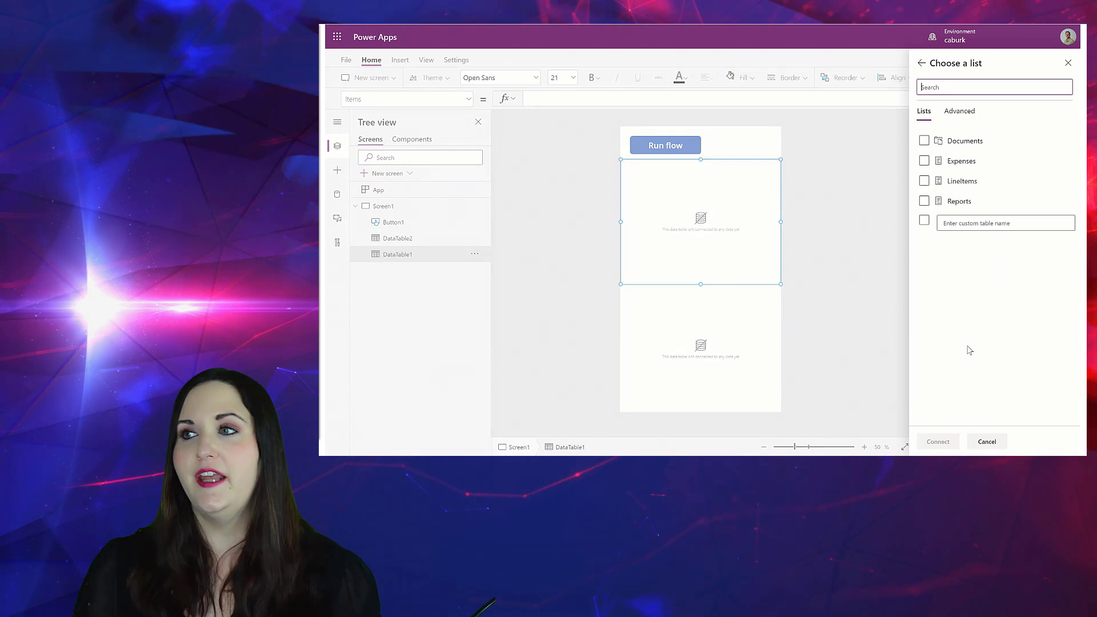
left_click(924, 181)
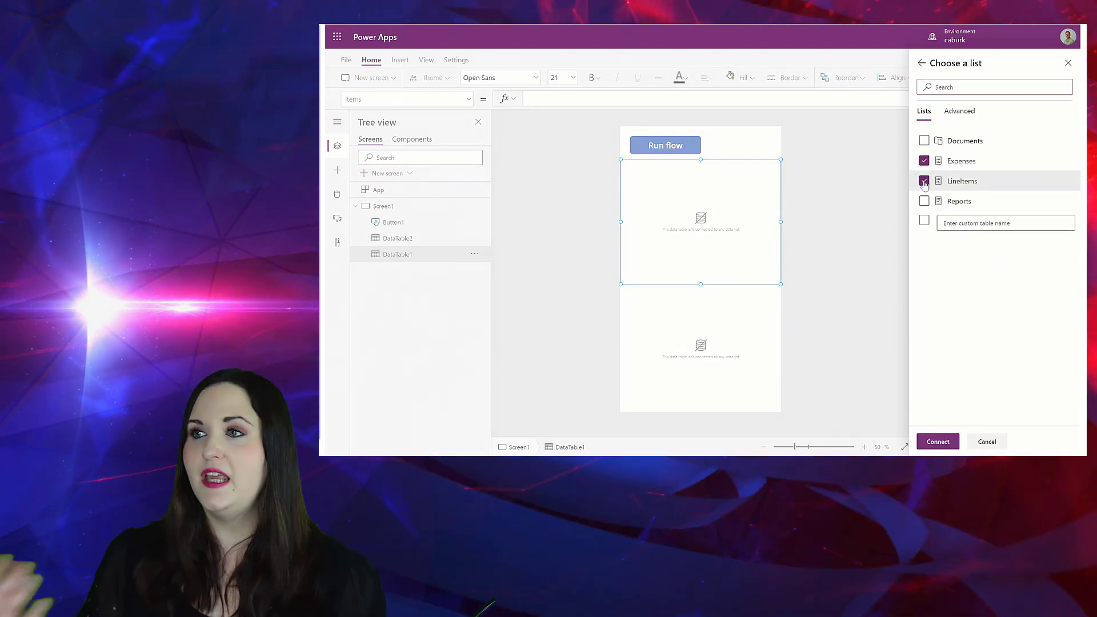
left_click(938, 441)
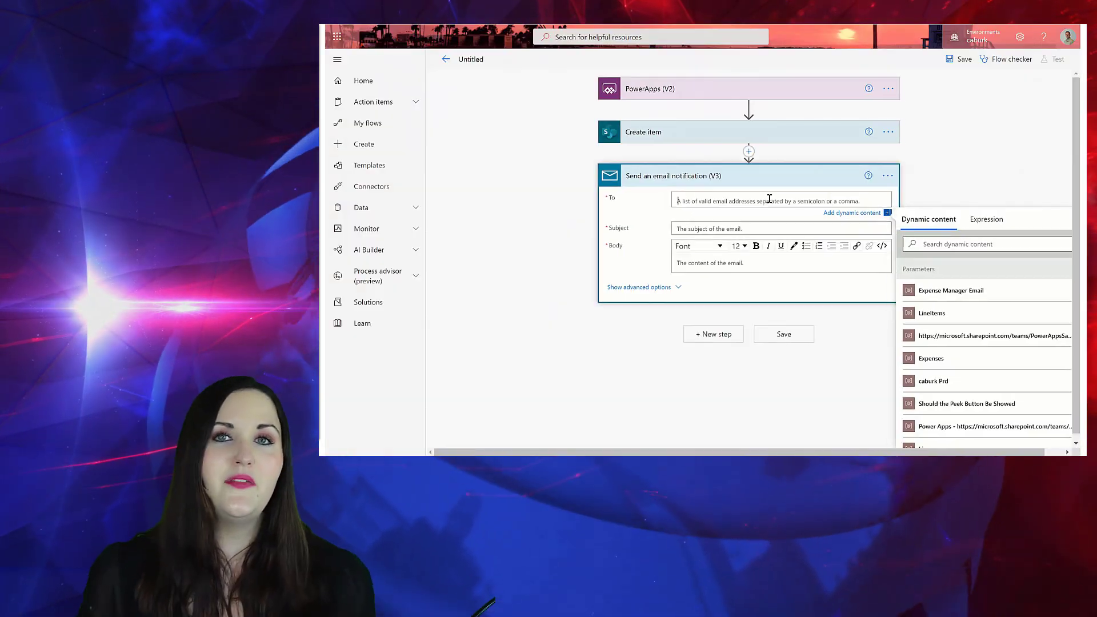
Show dynamic content options for the To field of the email notification action
left_click(952, 290)
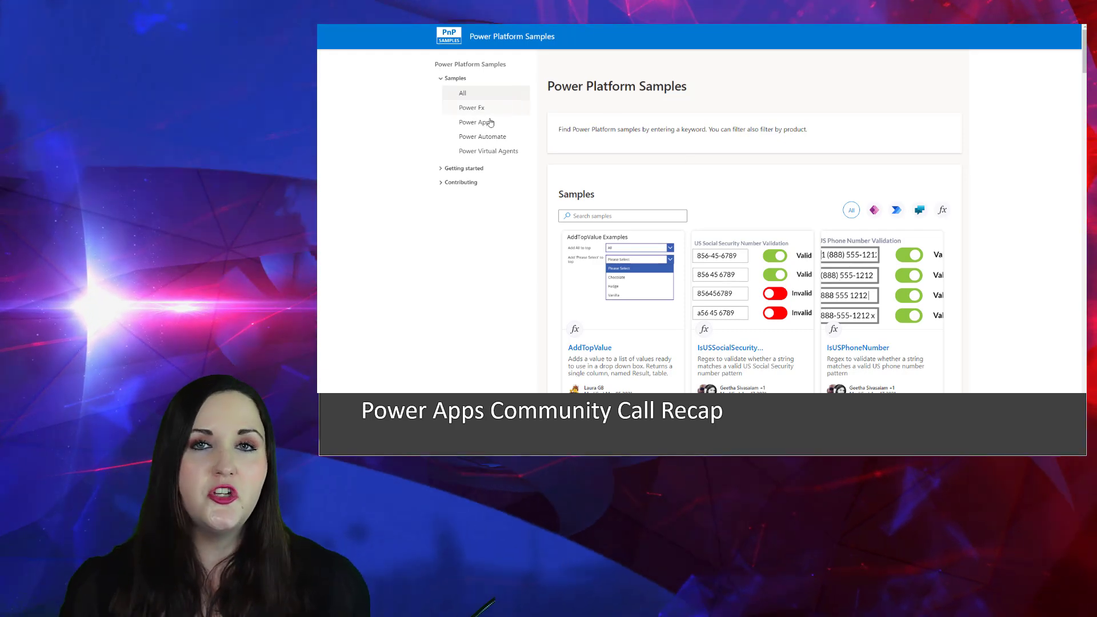
Filter samples to one product, return to All, and browse down to validation samples like IsEmail
left_click(896, 210)
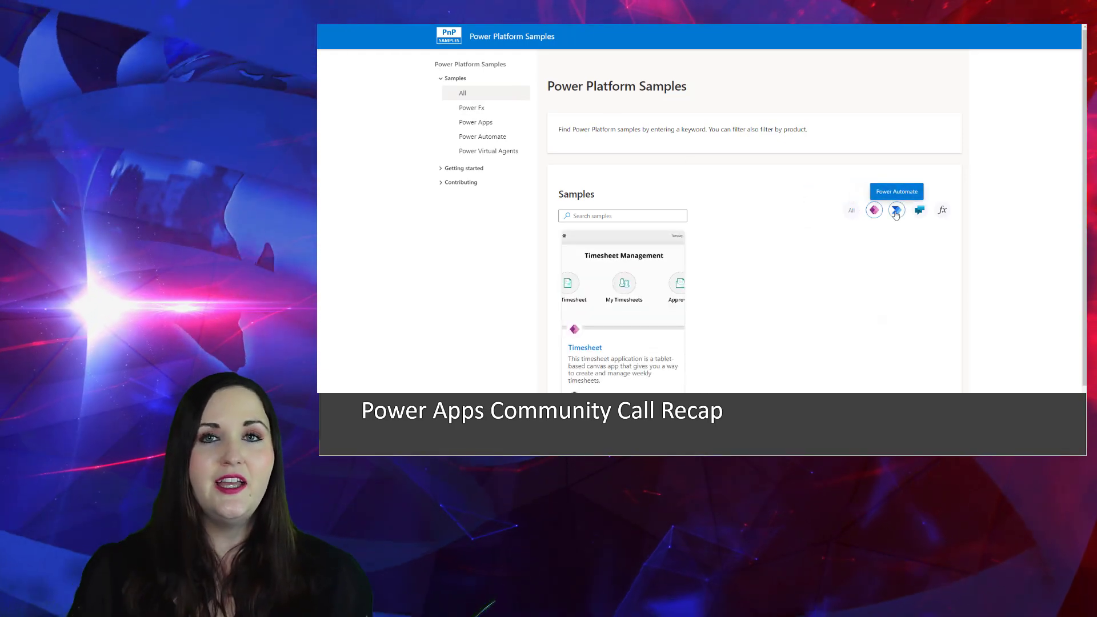
left_click(919, 211)
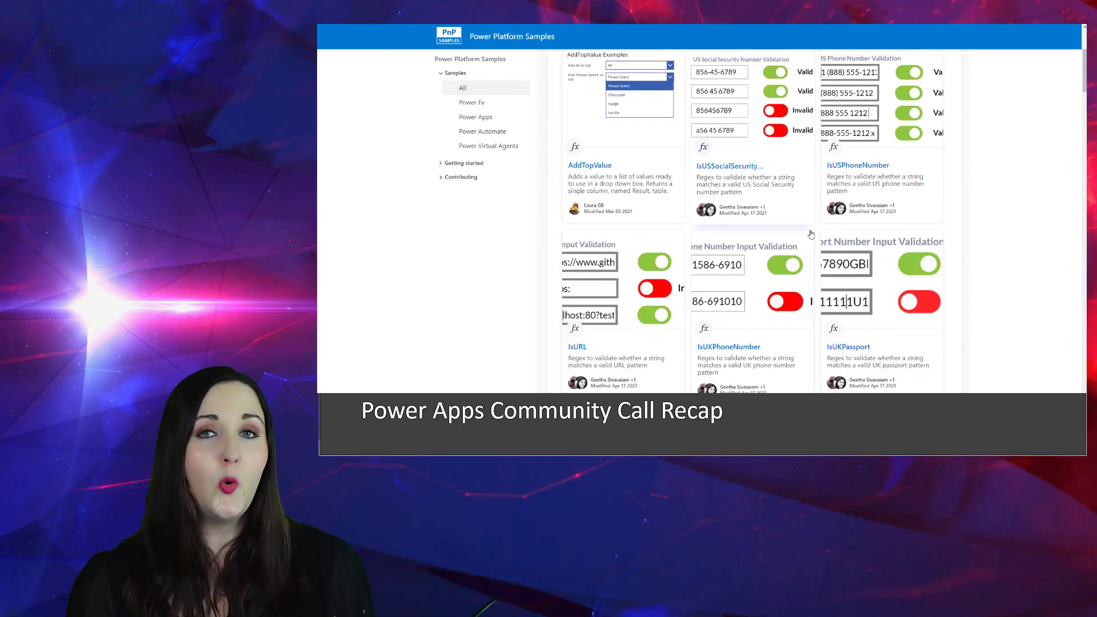
scroll("down", 3)
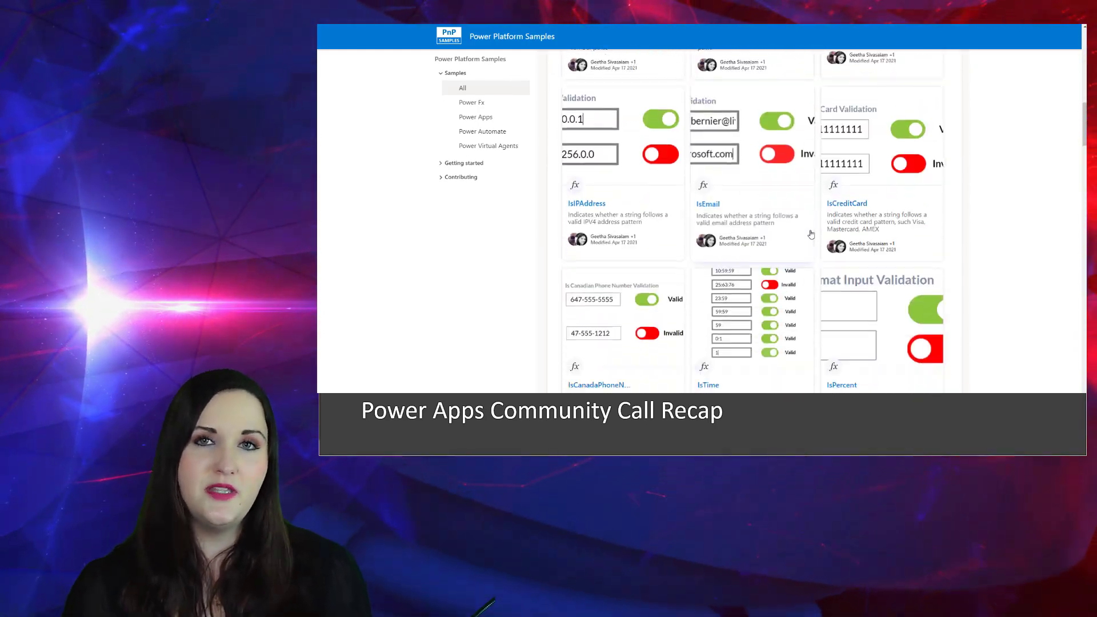
scroll("down", 3)
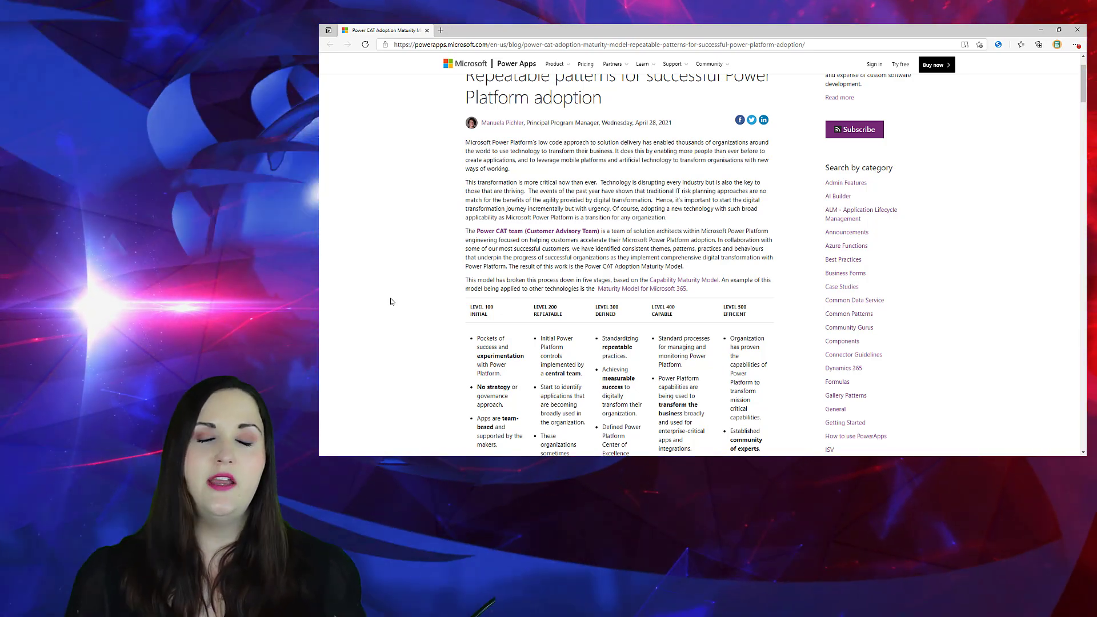
Read down past the five-level table to the Goals and Opportunities section
scroll("down", 3)
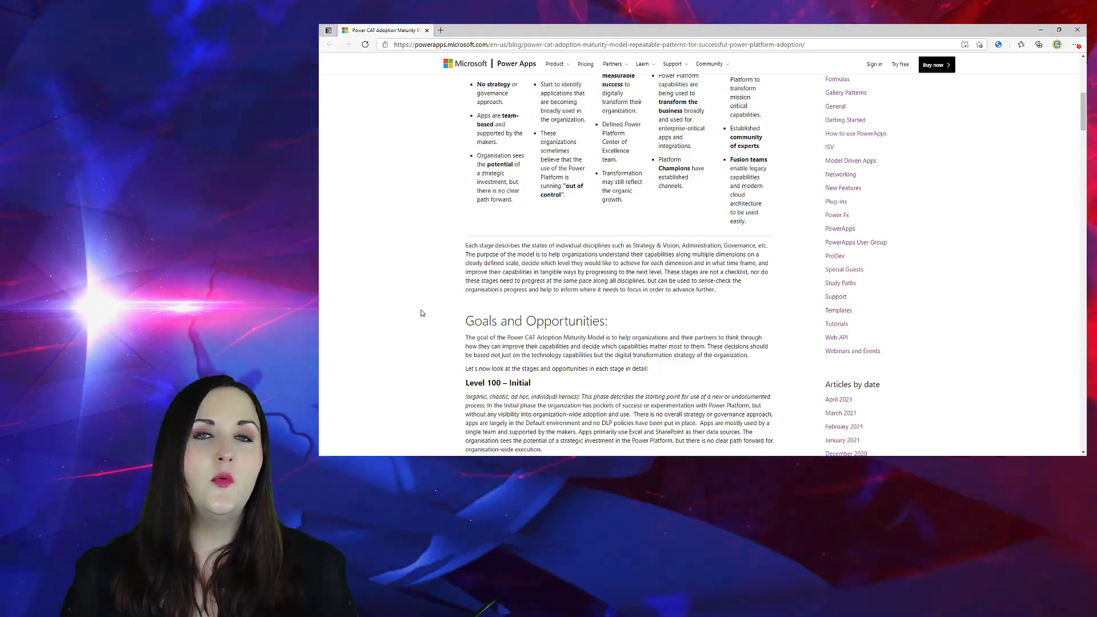